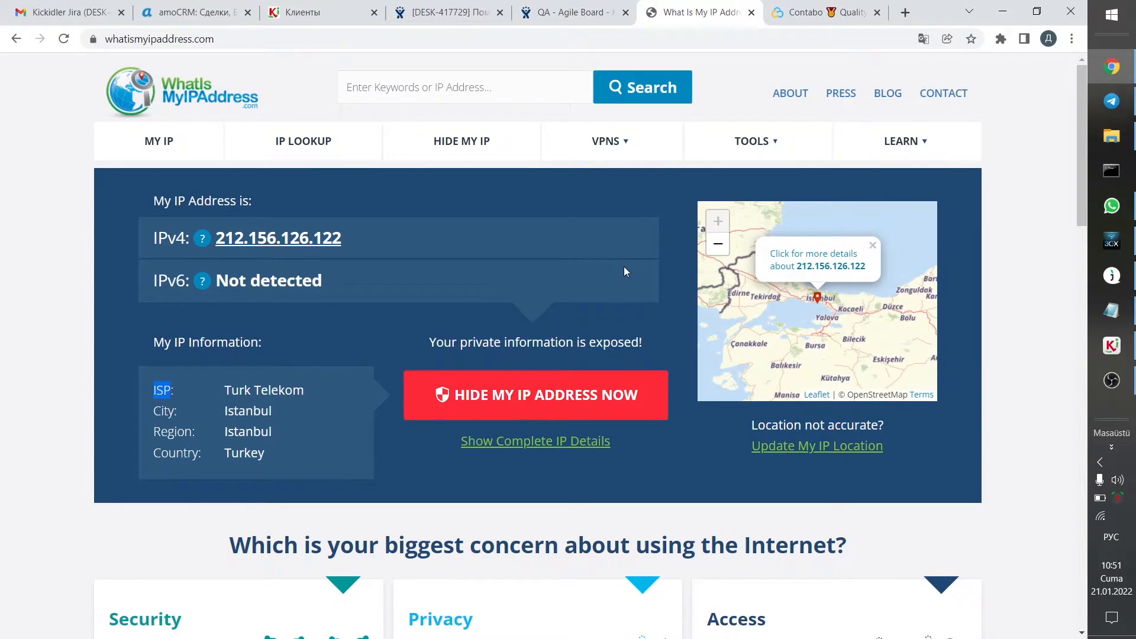
pyautogui.moveTo(681, 244)
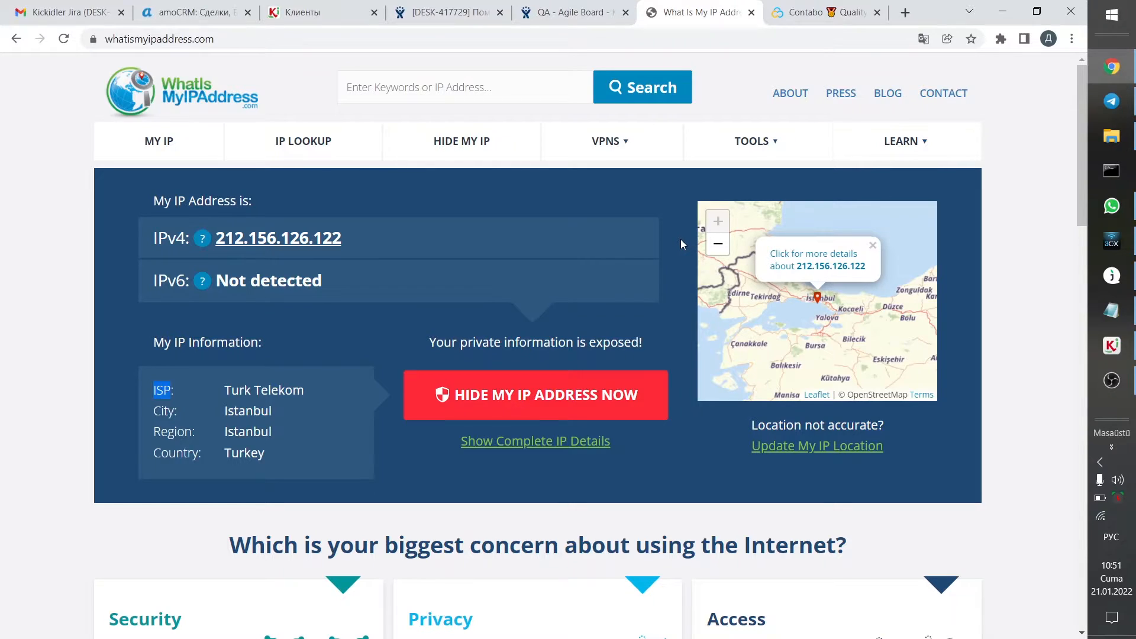
pyautogui.moveTo(511, 247)
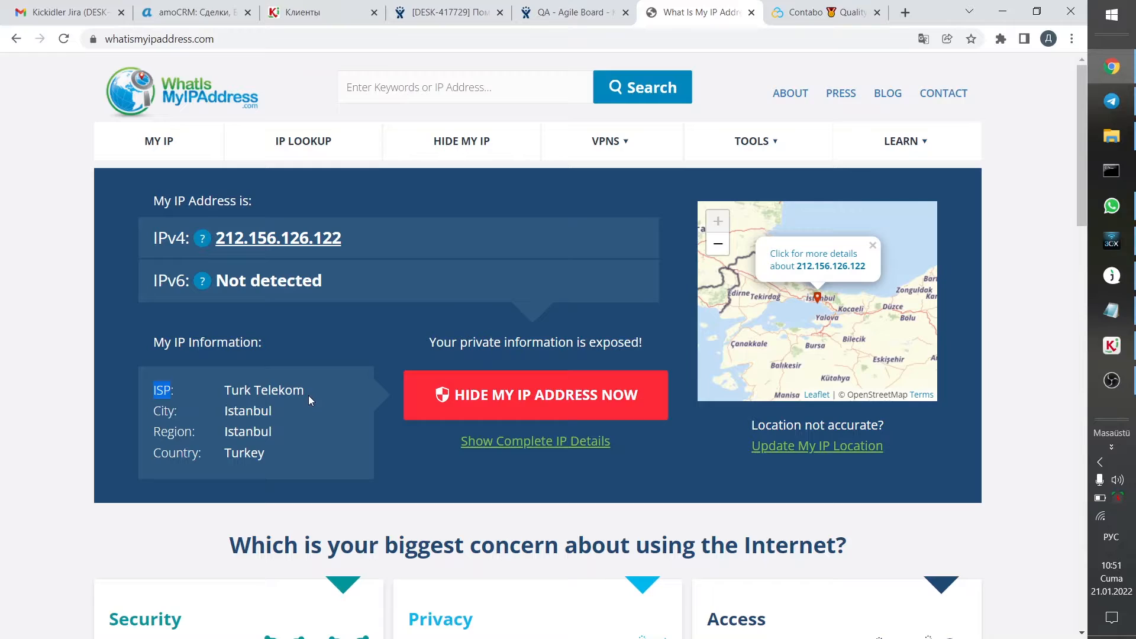
# Highlight the ISP value 'Turk Telekom' and move to the Contabo hosting homepage
pyautogui.doubleClick(264, 390)
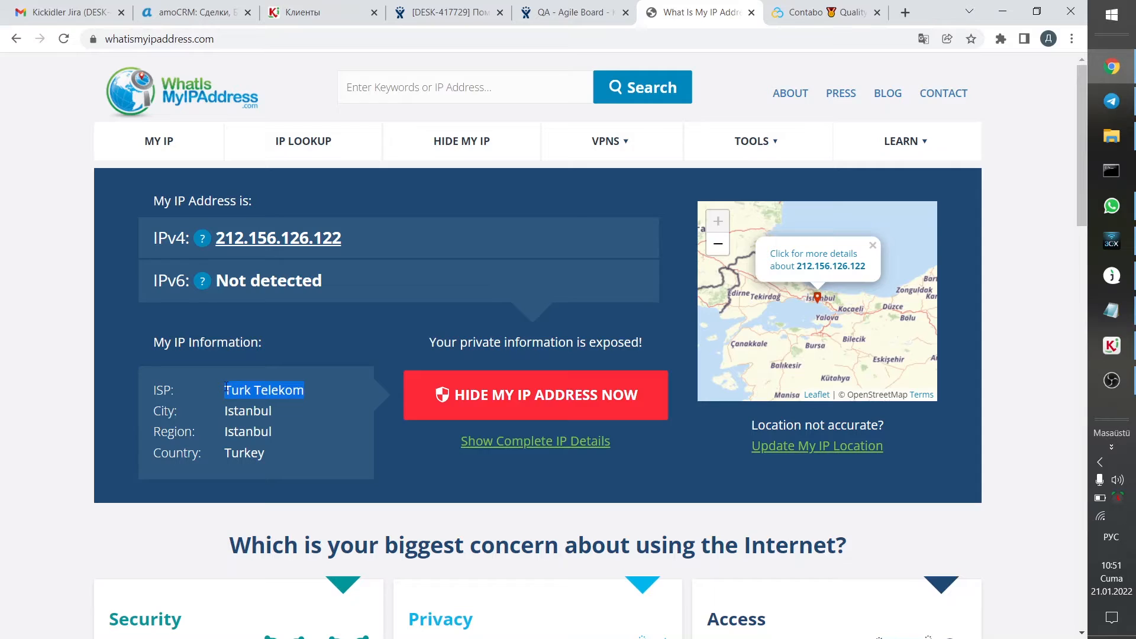
pyautogui.click(824, 13)
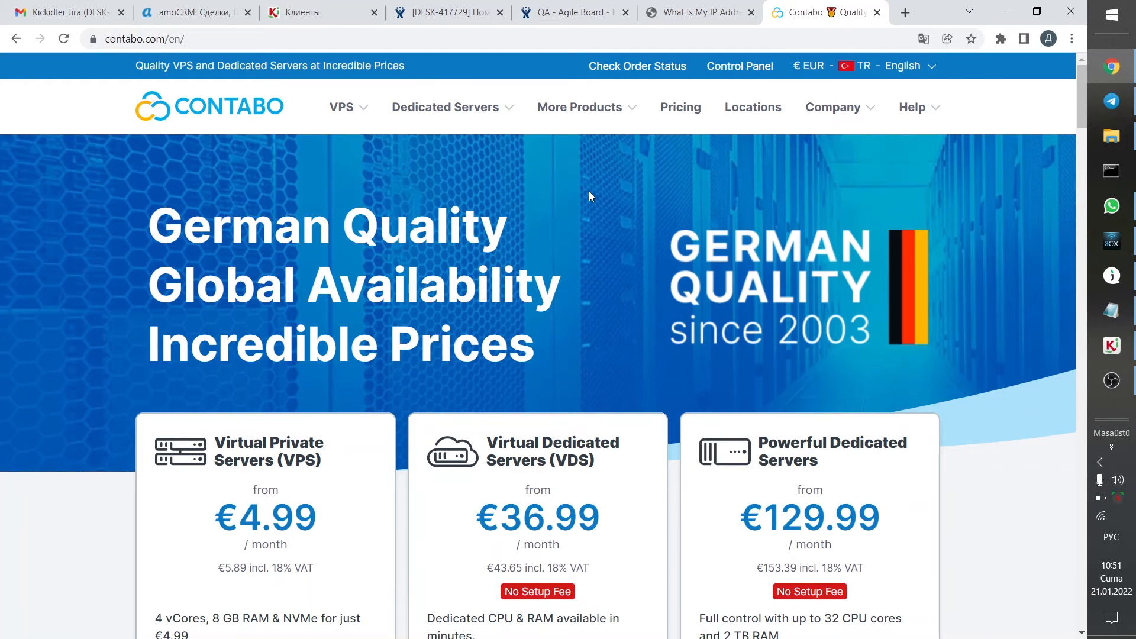